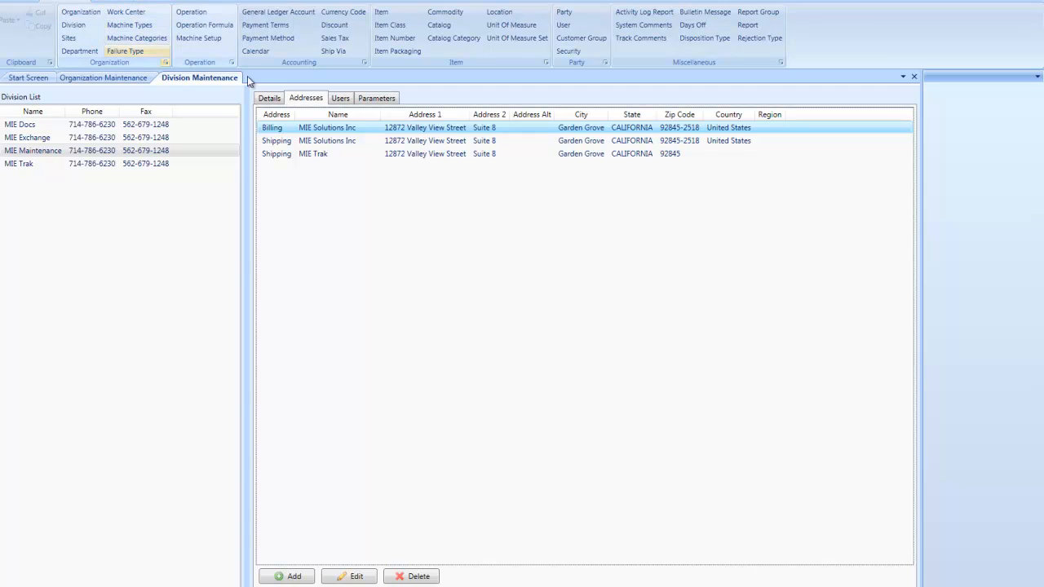
Step: Display the MIE Maintenance division's name, phone, fax, organization and enabled status
click(269, 98)
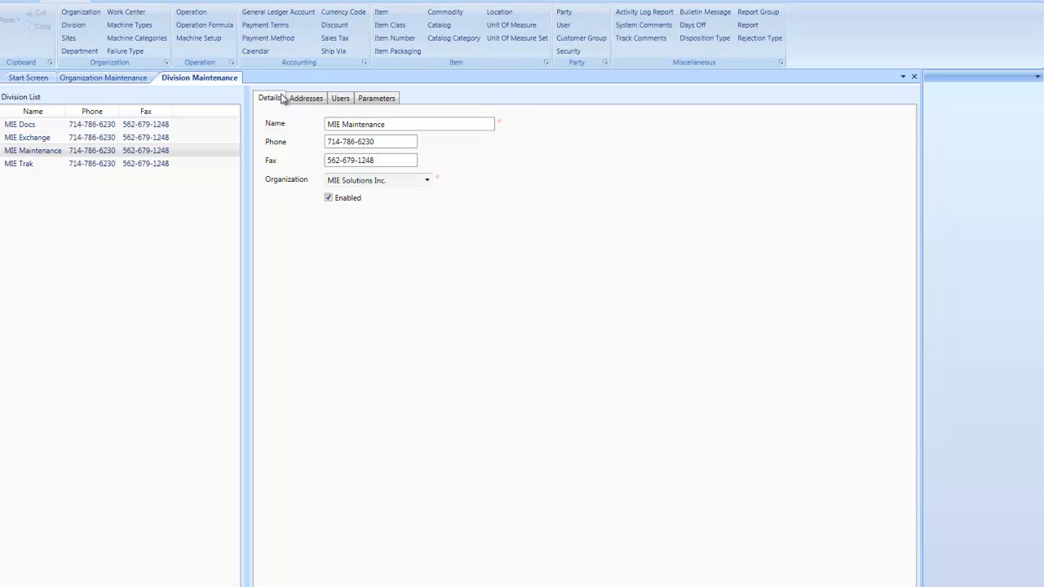
click(106, 78)
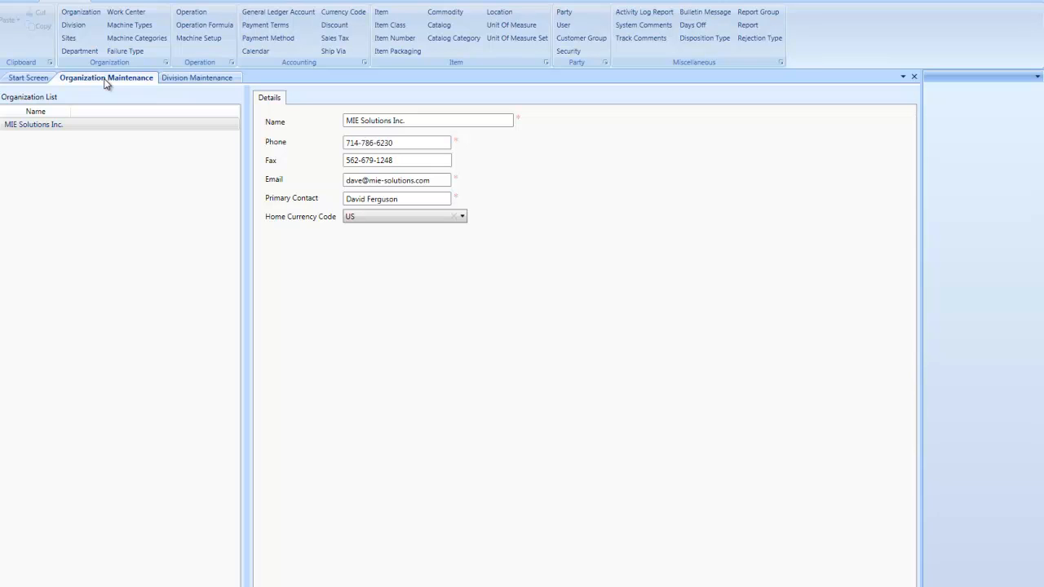
mouse_move(164, 90)
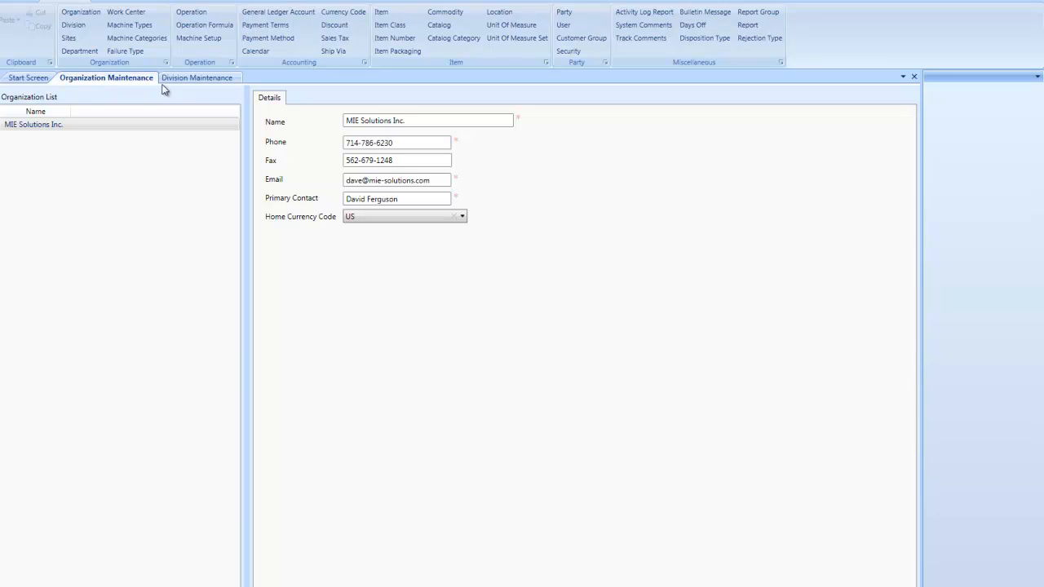
click(196, 77)
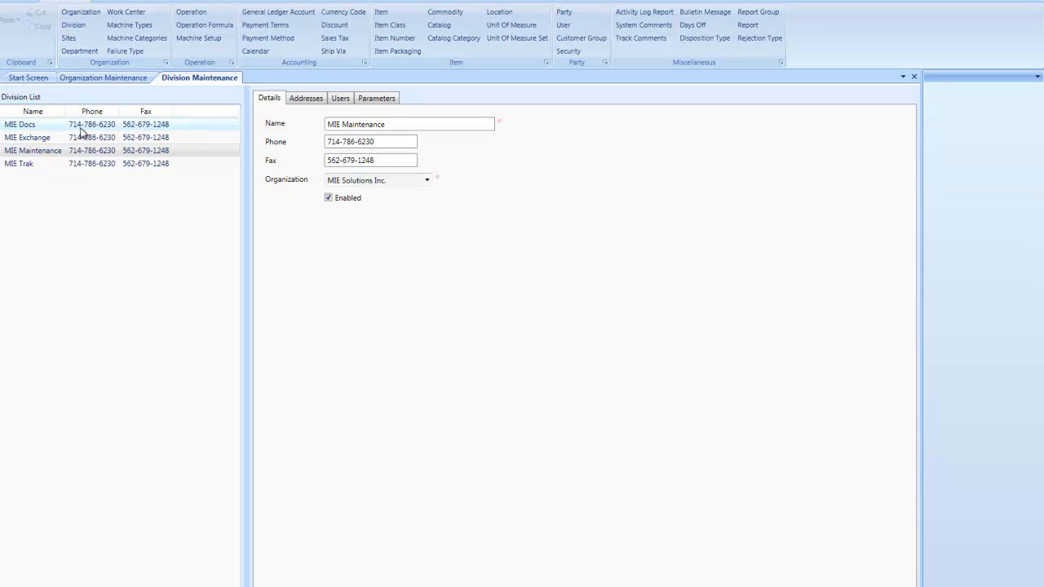
click(19, 163)
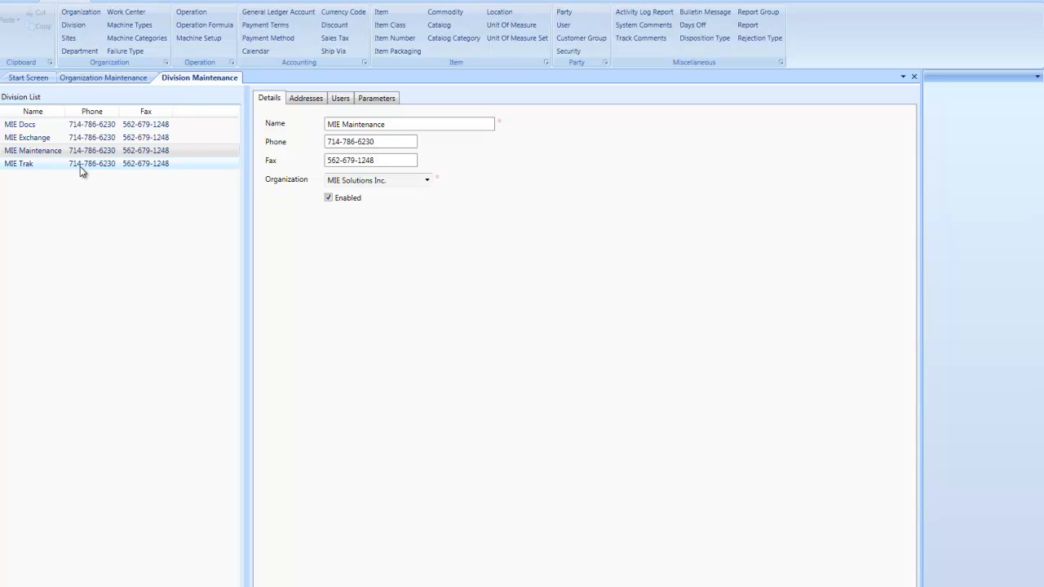
click(32, 150)
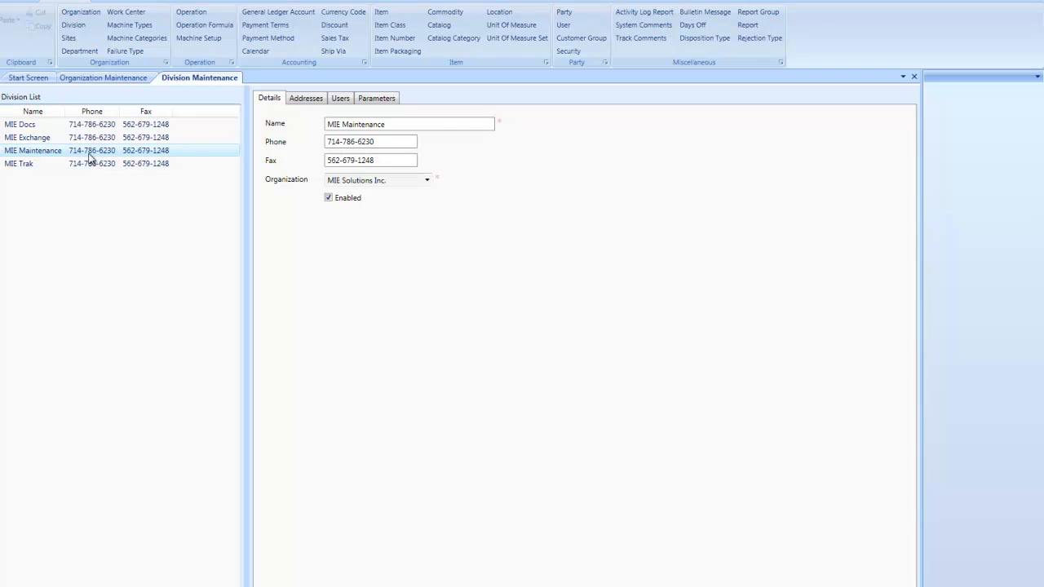
click(408, 124)
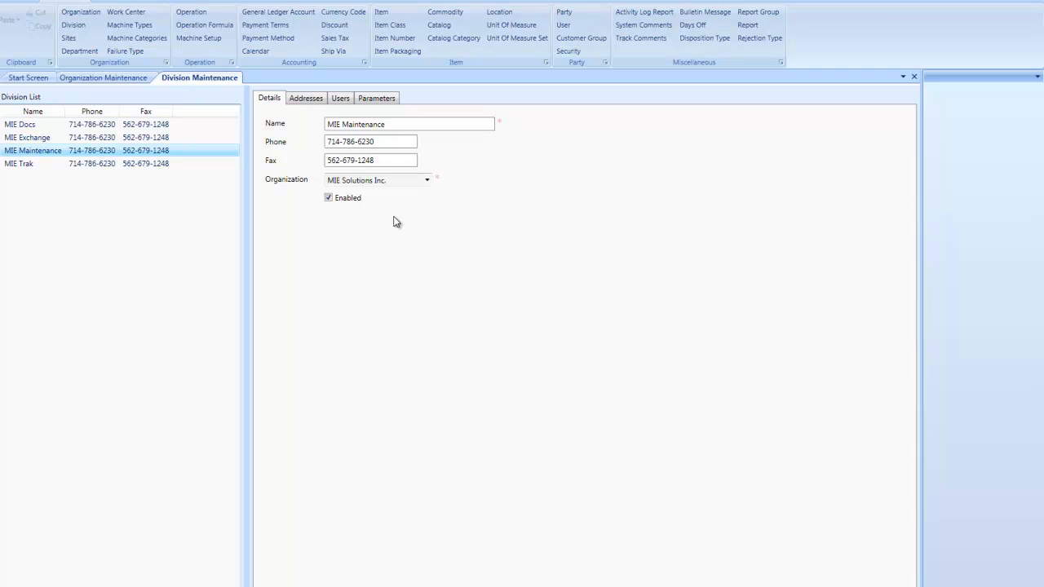
Step: List the MIE Maintenance division's billing and two shipping addresses on Valley View Street
click(306, 98)
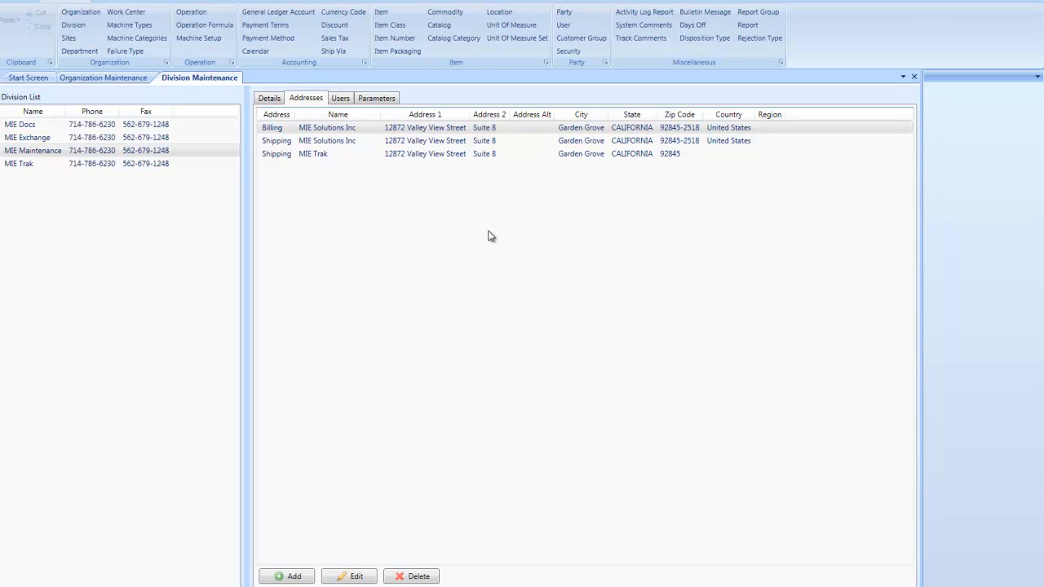
mouse_move(492, 228)
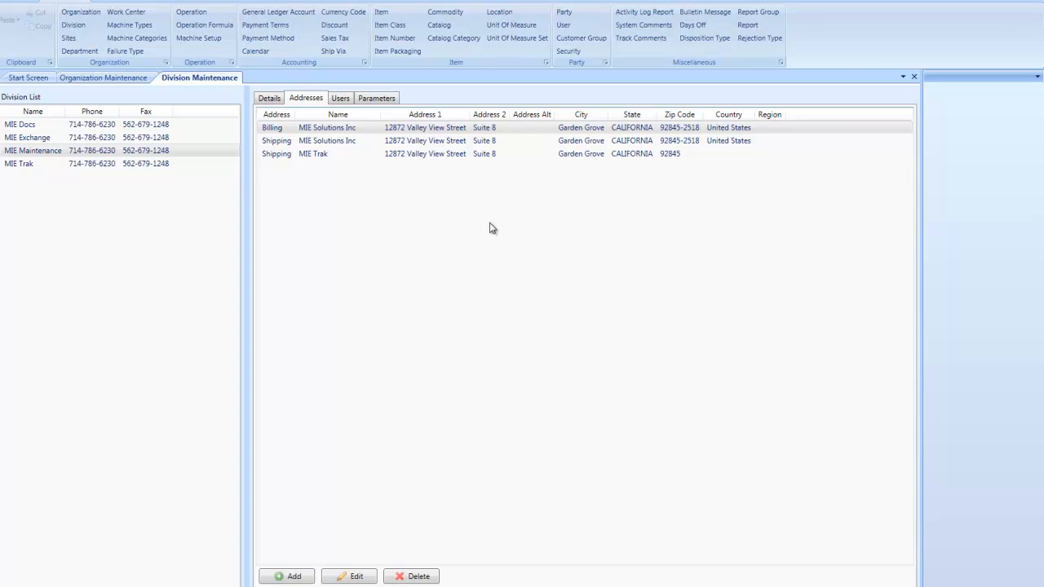
mouse_move(298, 579)
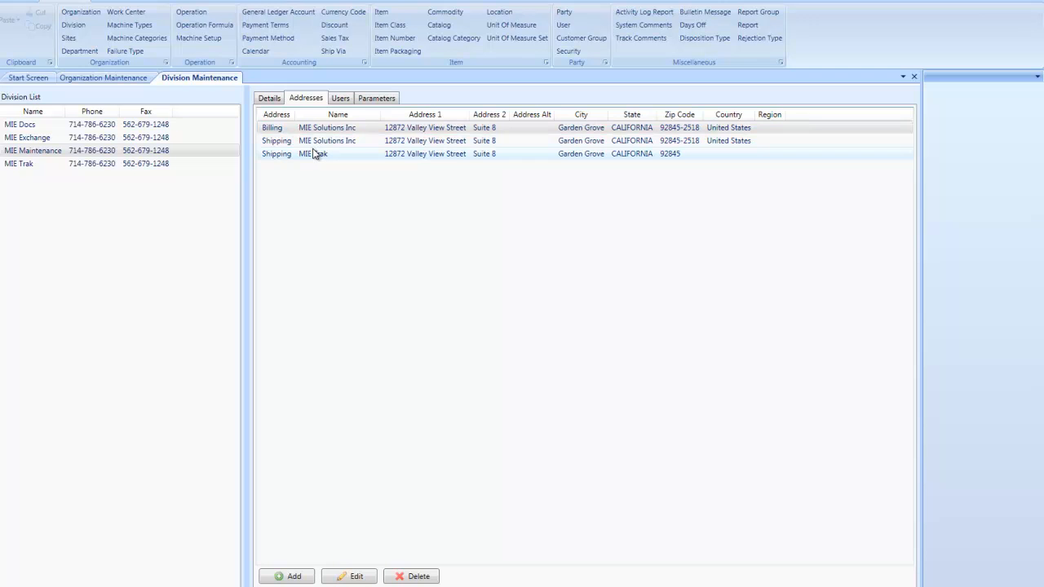
click(328, 127)
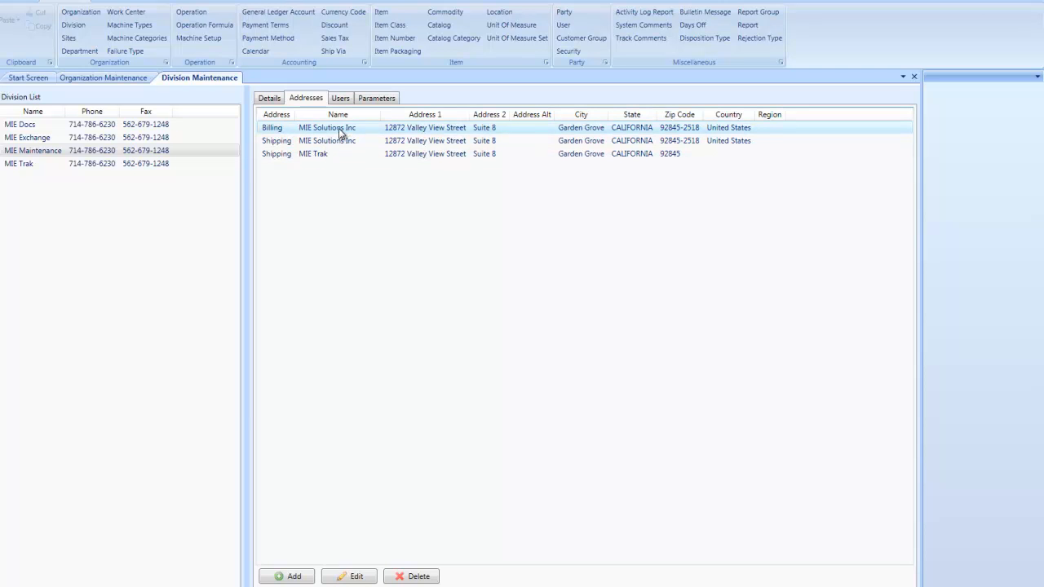
Step: Open the MIE Solutions Inc billing address in Address Maintenance and inspect its empty sales tax fields
double_click(327, 127)
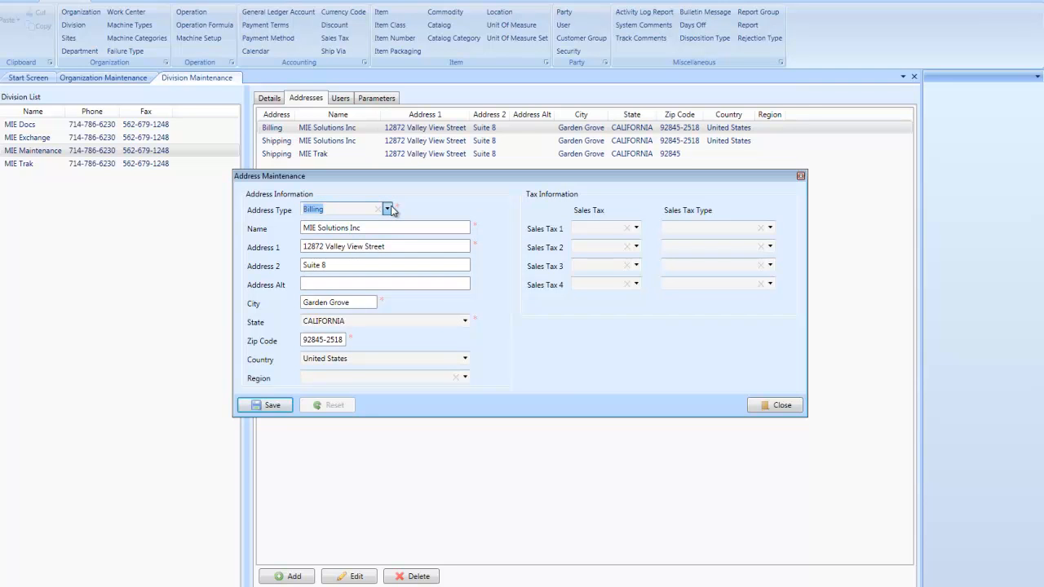
mouse_move(397, 210)
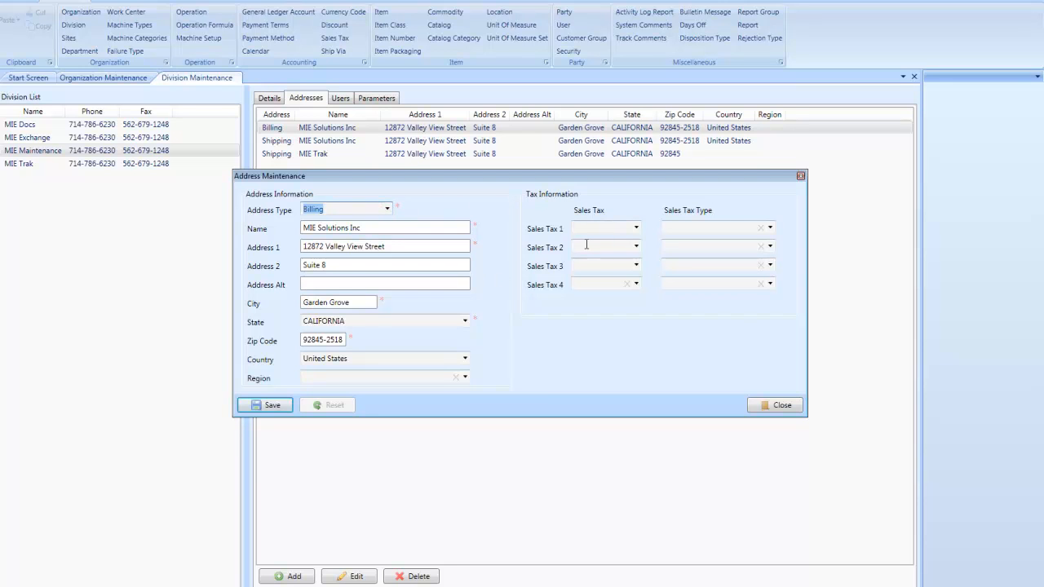
click(635, 228)
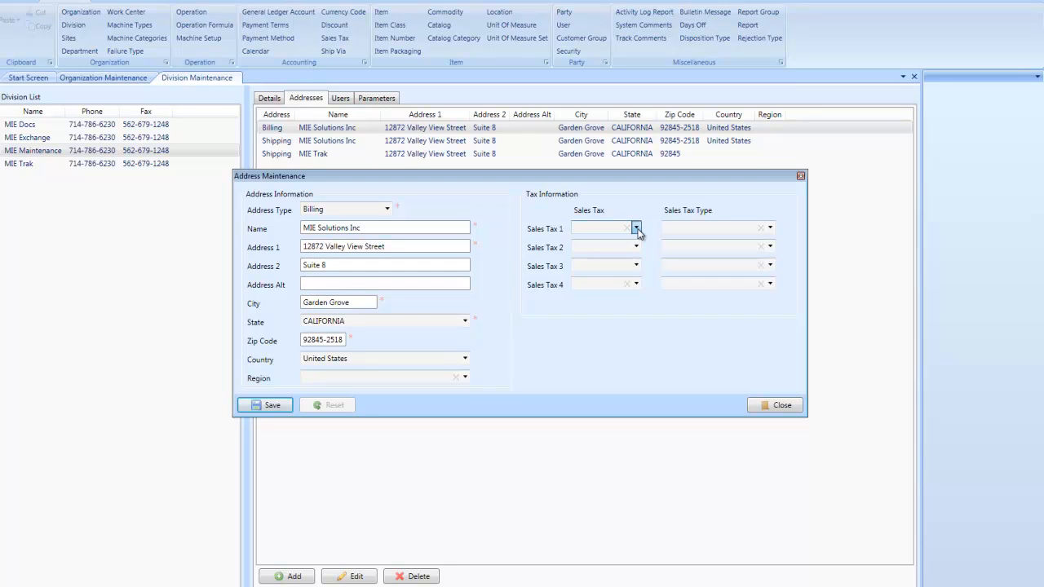
mouse_move(657, 215)
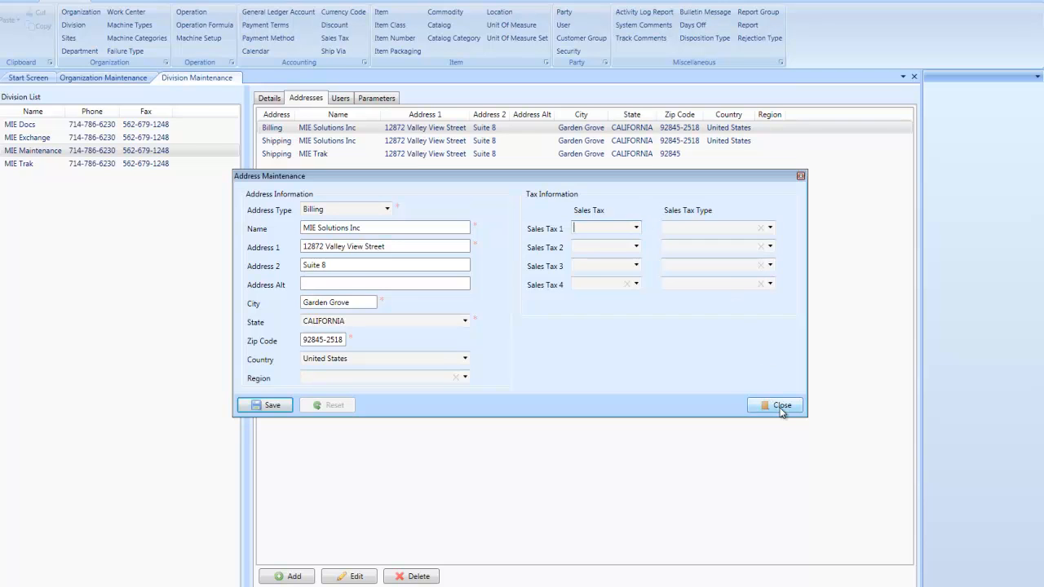
Step: Close Address Maintenance without changes and list the division's eleven assigned users
click(781, 406)
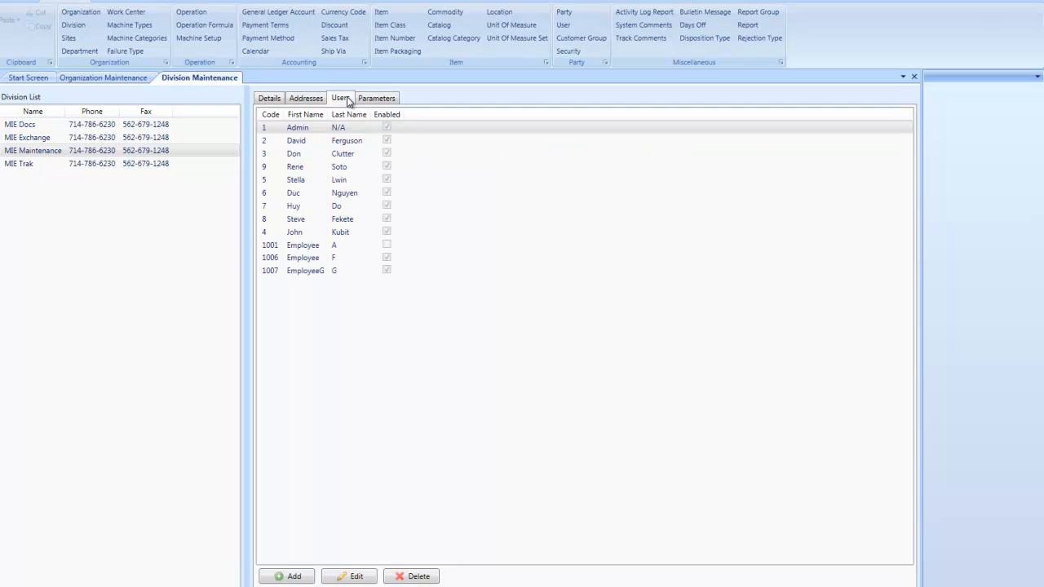
mouse_move(528, 317)
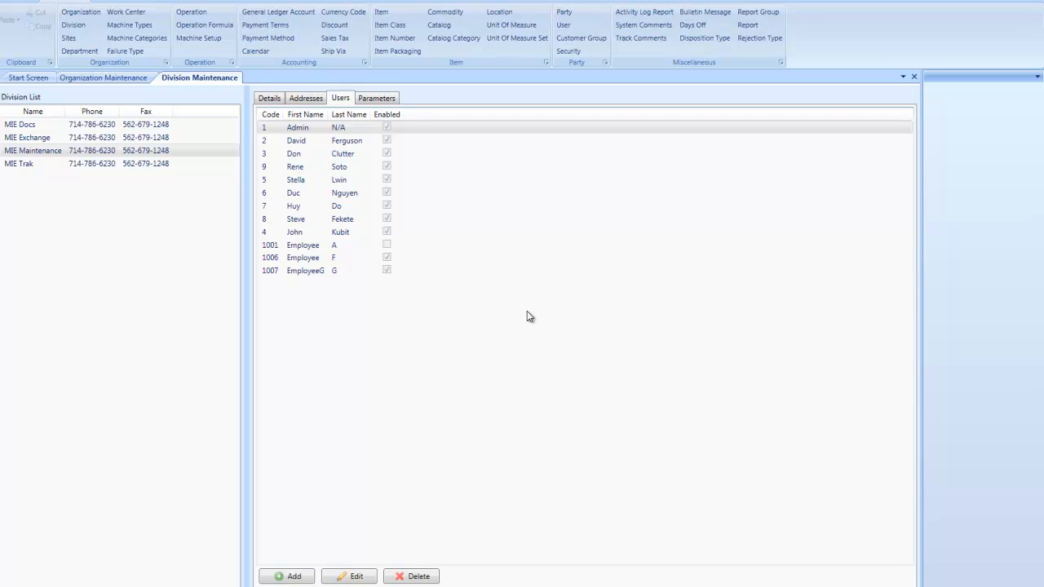
click(319, 232)
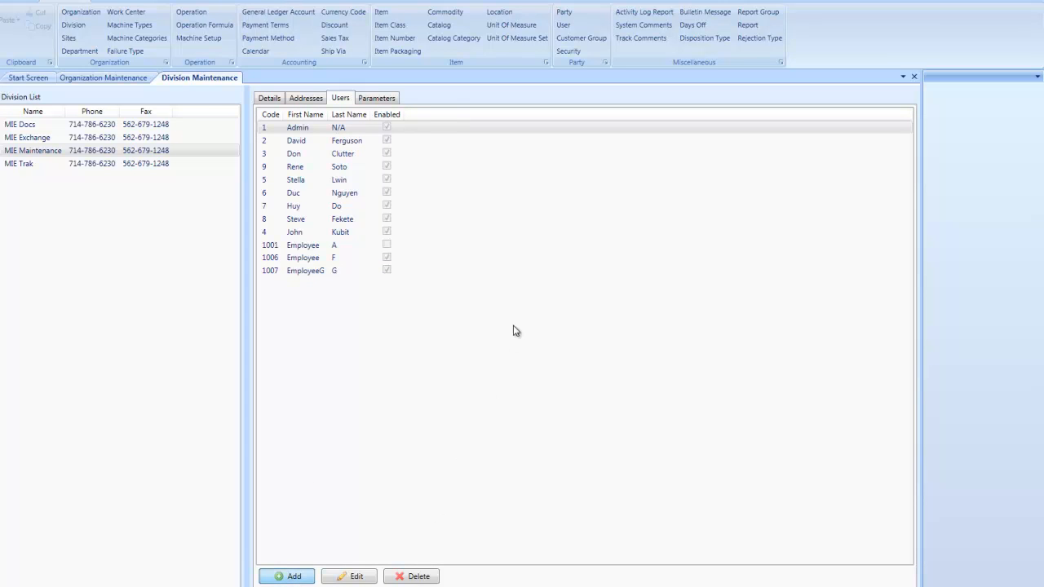
click(286, 576)
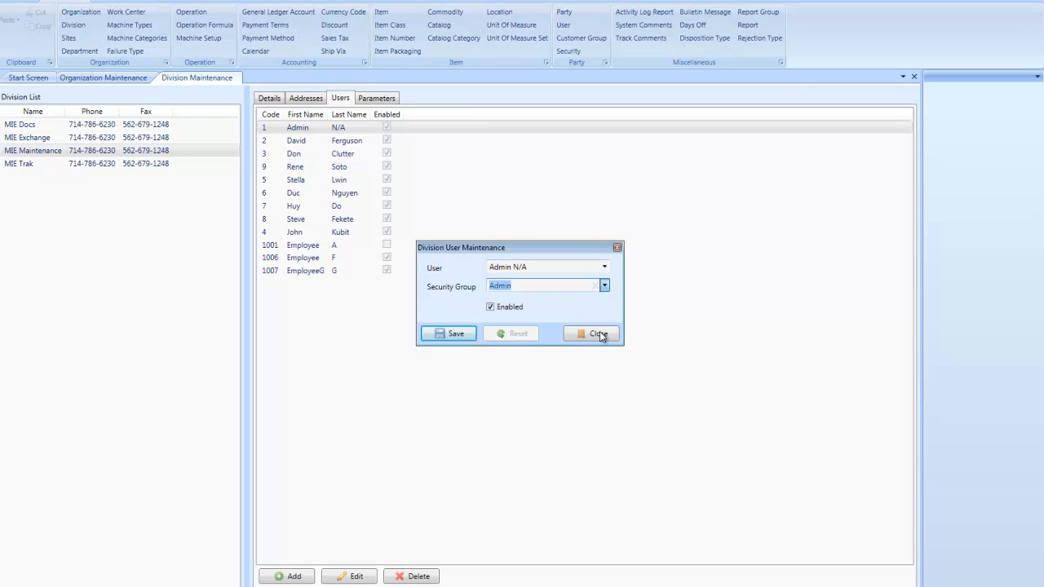
mouse_move(602, 307)
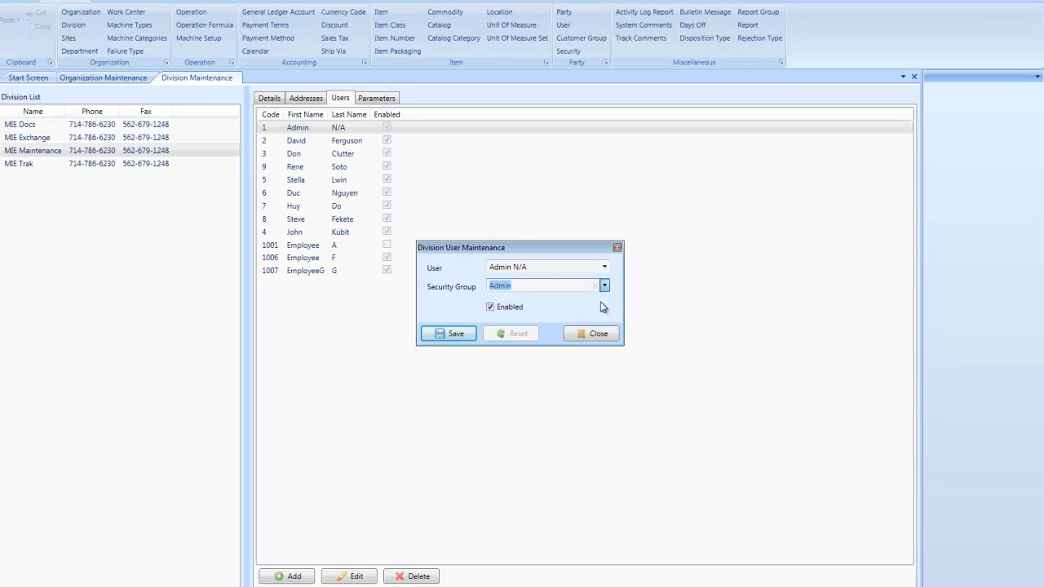
mouse_move(622, 307)
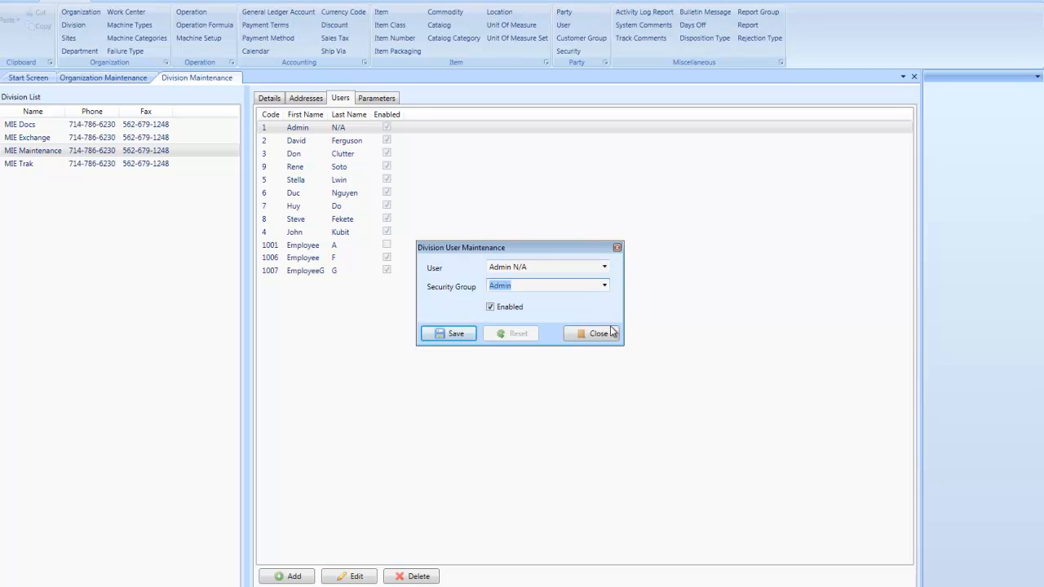
click(597, 333)
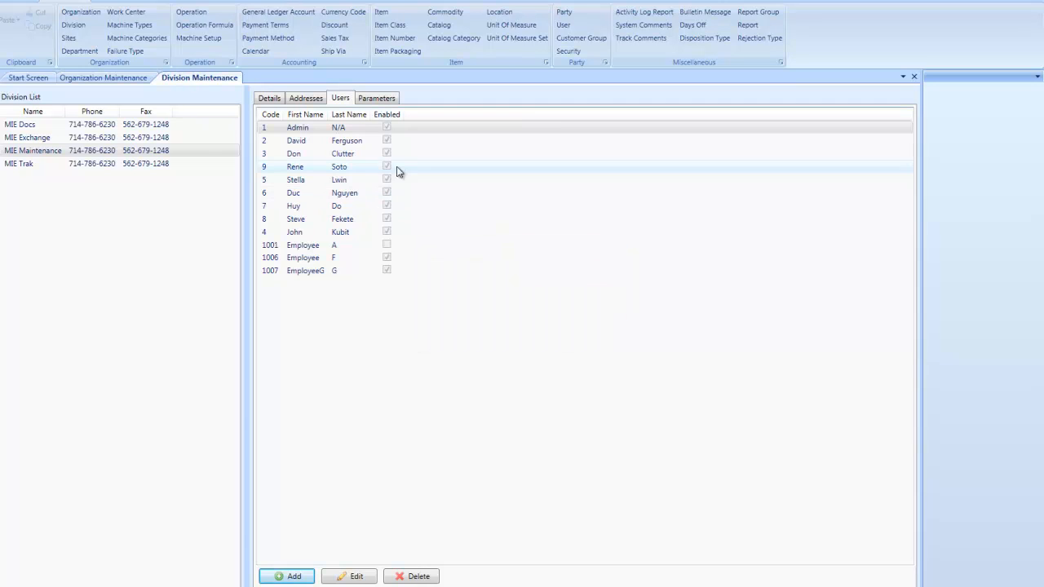
Step: Browse the division's Sales Order, Invoice and Miscellaneous parameter pages, ending on Miscellaneous defaults
click(376, 98)
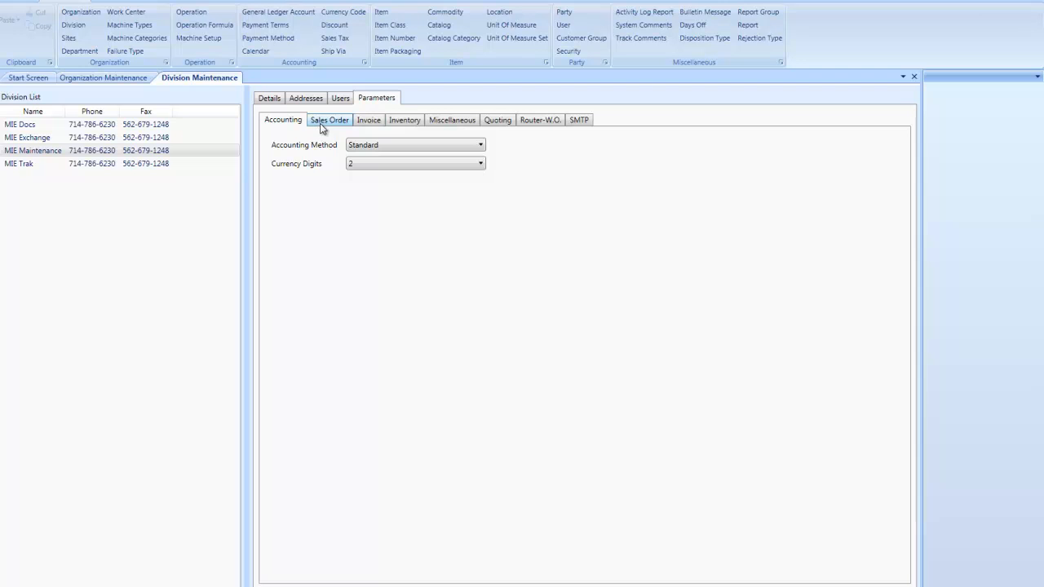
click(330, 120)
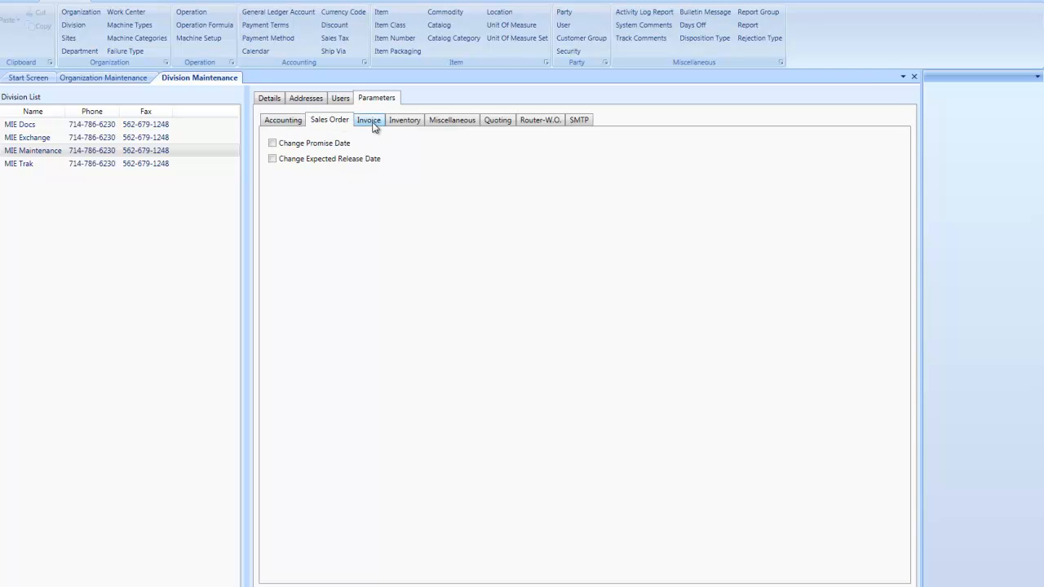
click(405, 120)
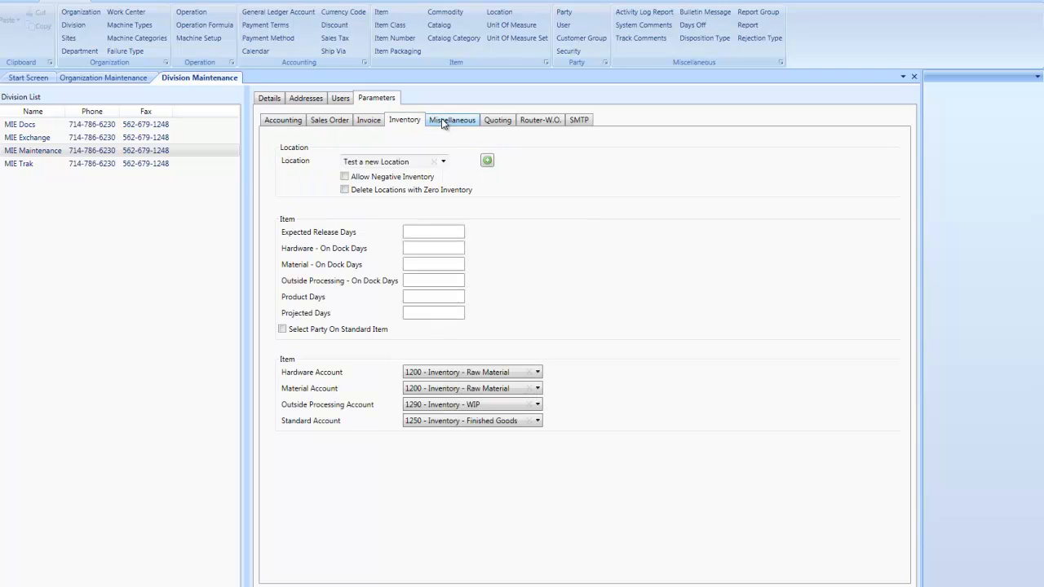
click(452, 120)
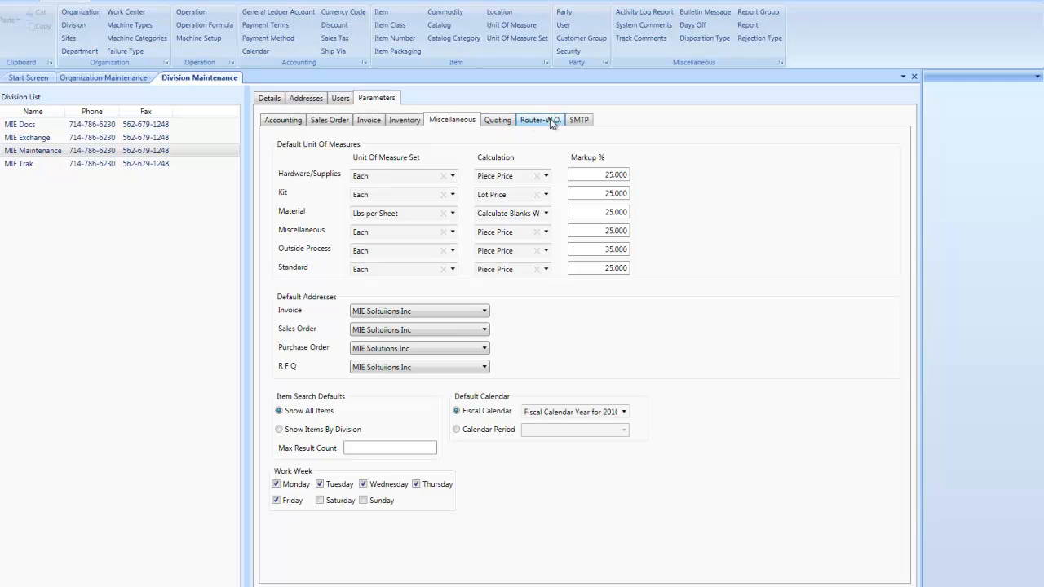